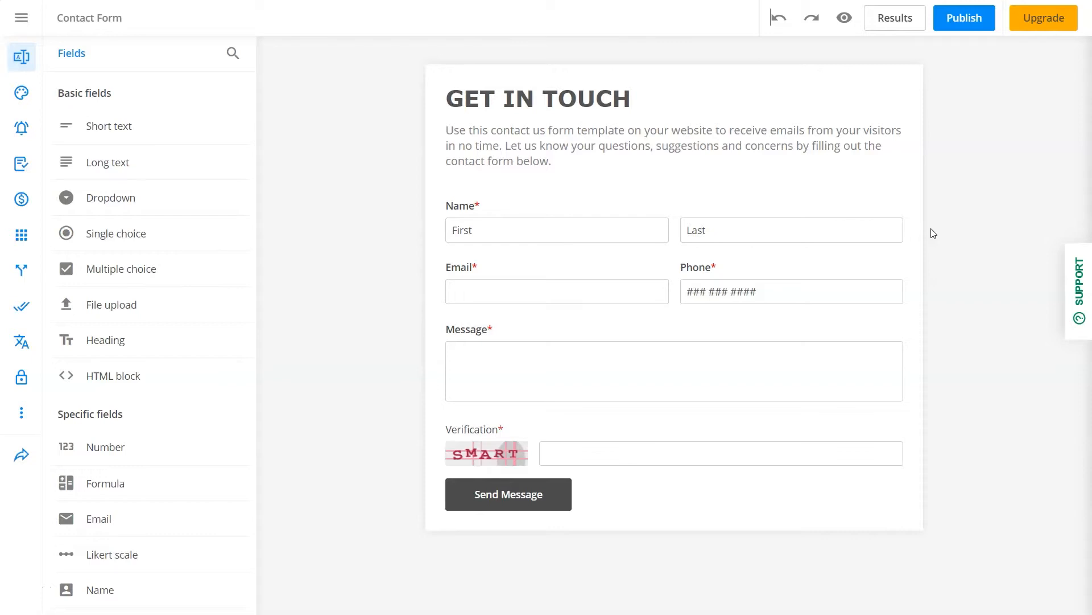
Apply the saved 'My Theme' theme so the contact form's input fields turn lavender.
{"action": "left_click", "coordinate": [672, 370]}
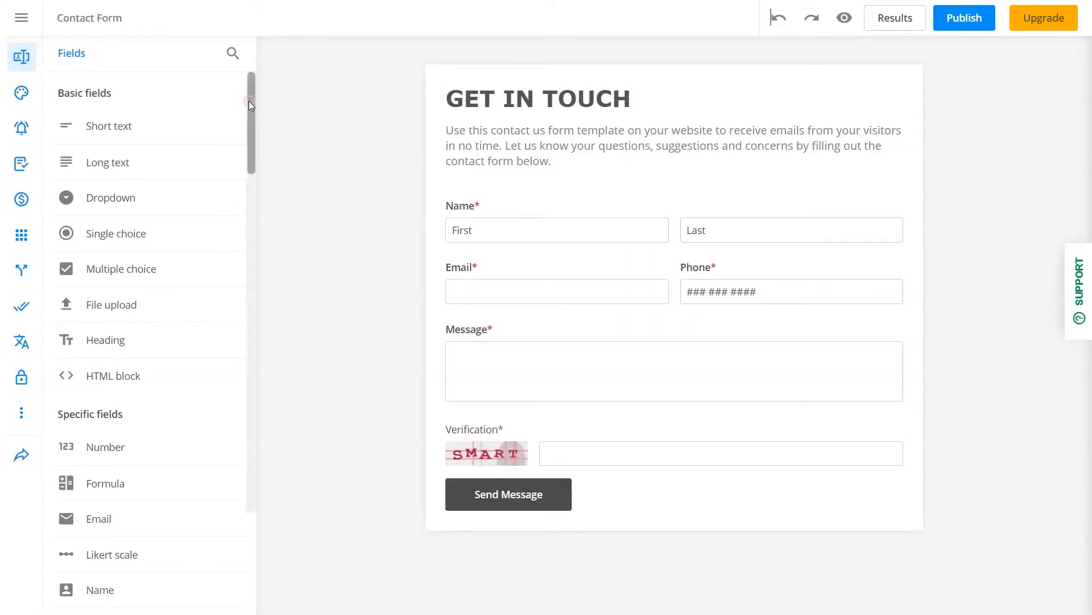
{"action": "scroll", "scroll_direction": "down", "scroll_amount": 3}
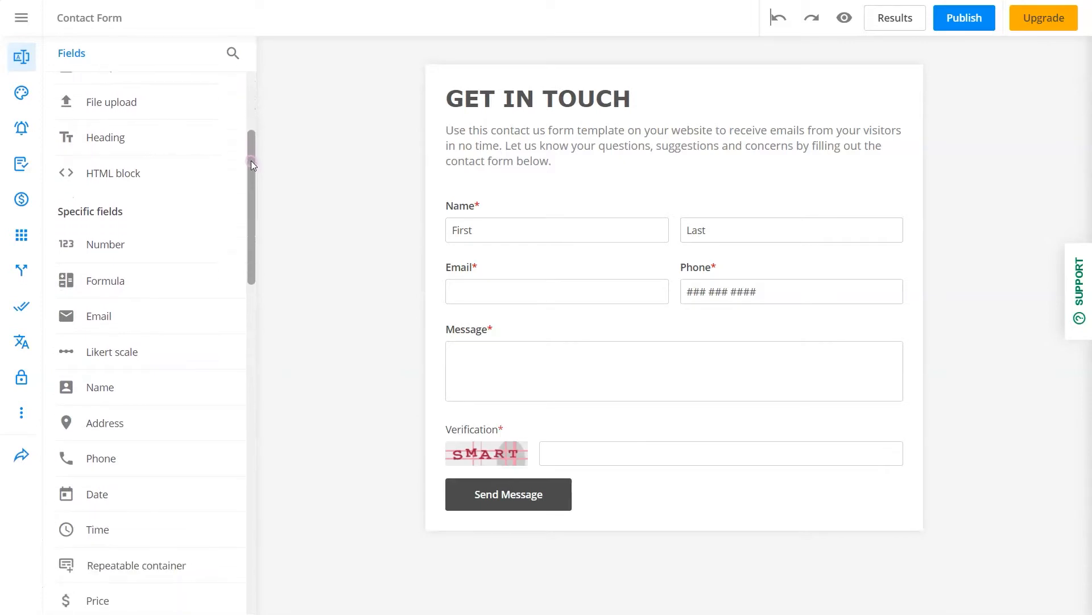
{"action": "scroll", "scroll_direction": "down", "scroll_amount": 3}
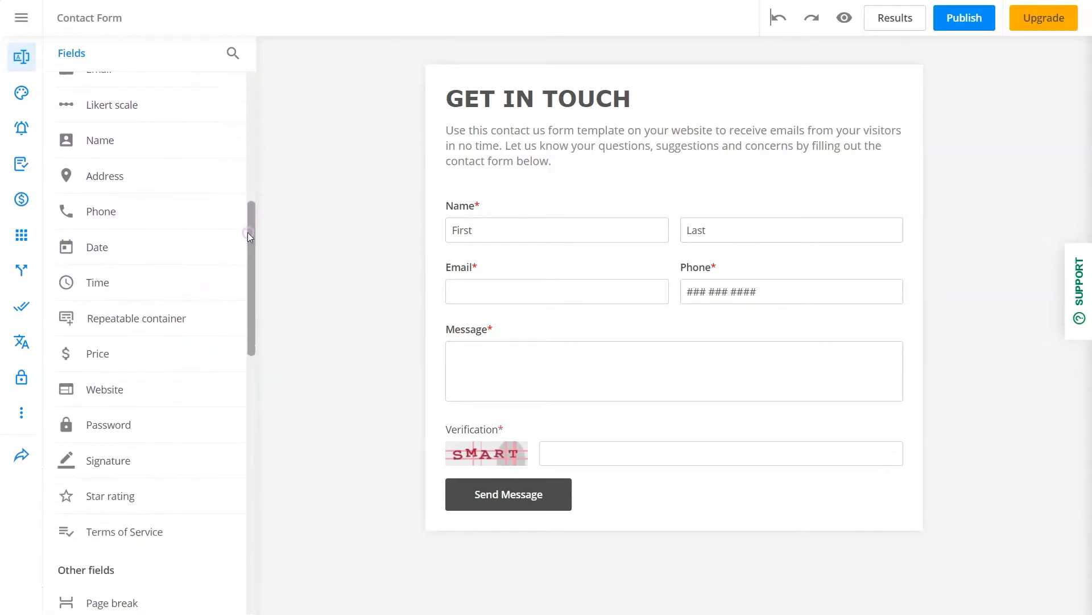
{"action": "scroll", "scroll_direction": "down", "scroll_amount": 3}
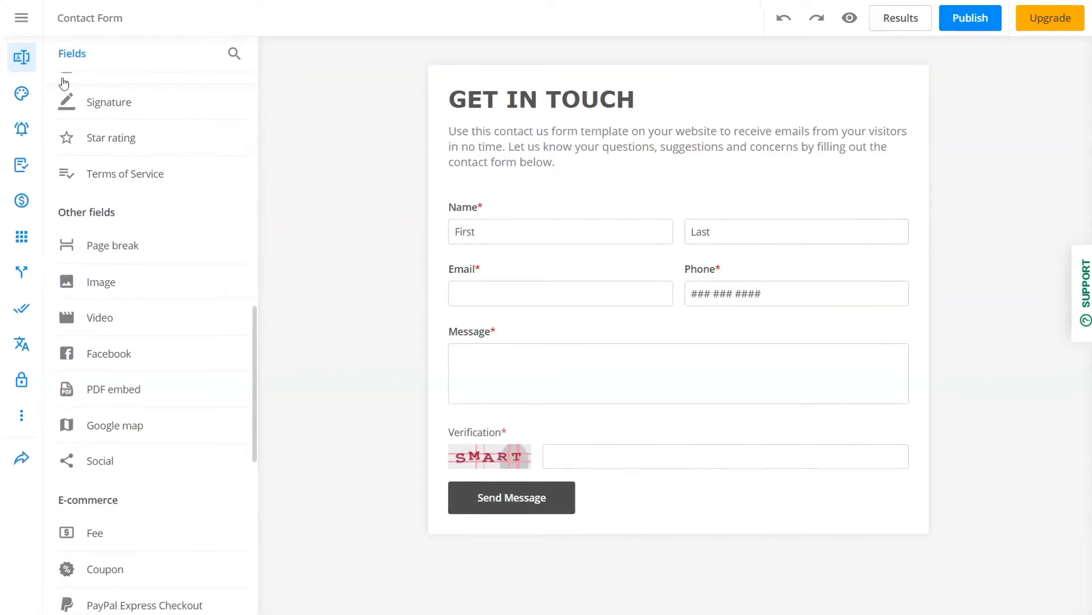
{"action": "left_click", "coordinate": [21, 93]}
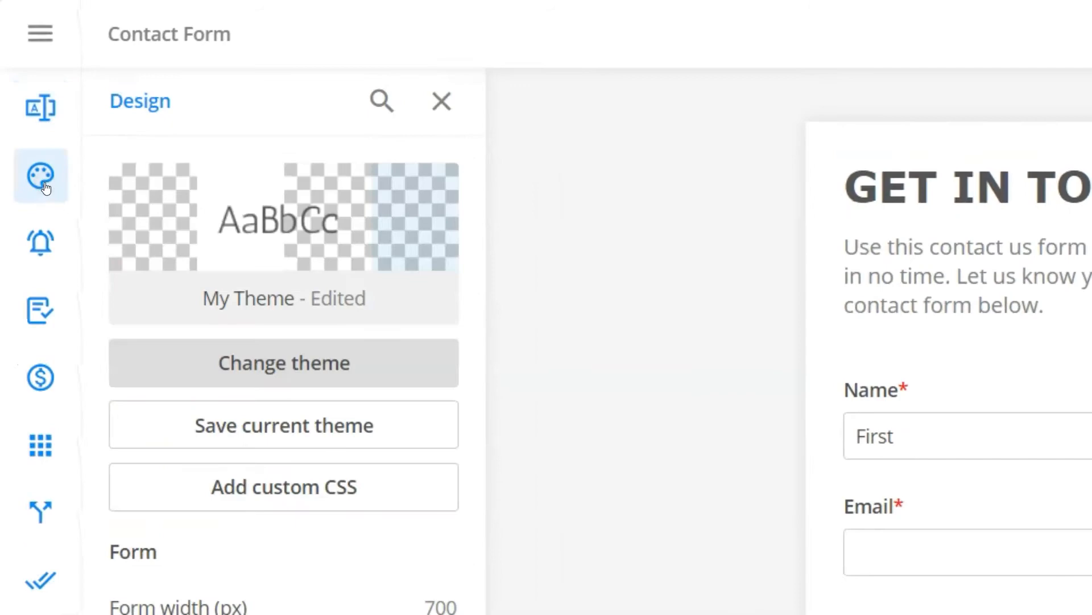
{"action": "left_click", "coordinate": [283, 362]}
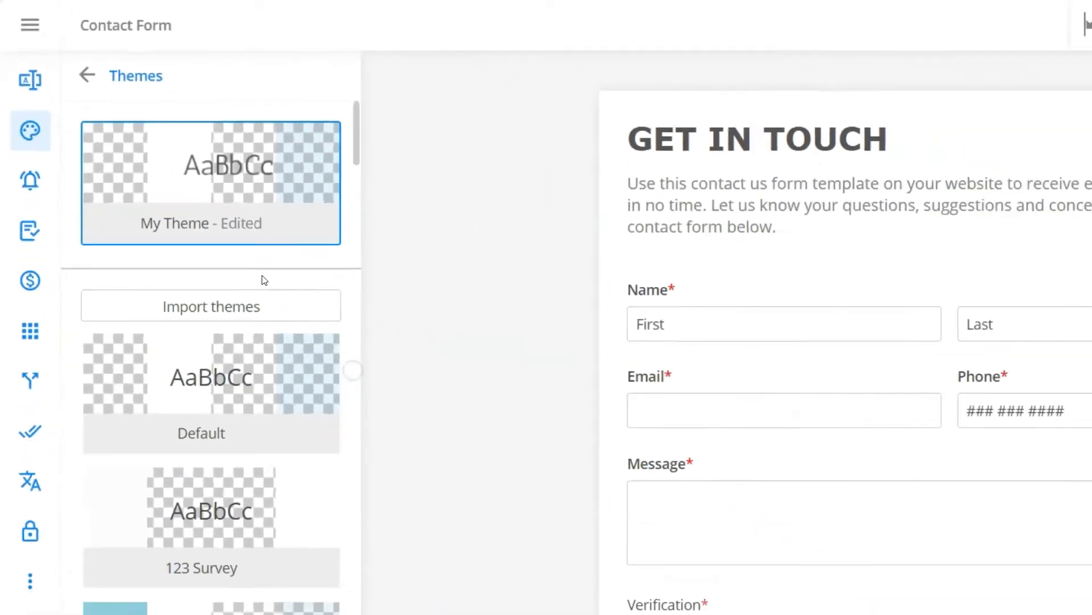
{"action": "scroll", "scroll_direction": "down", "scroll_amount": 3}
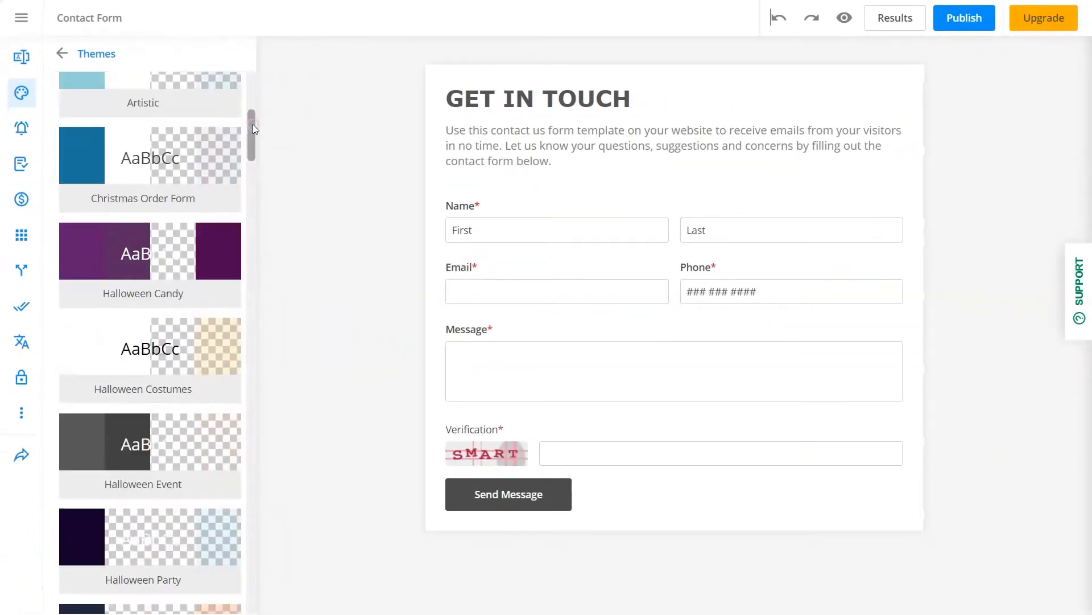
{"action": "scroll", "scroll_direction": "down", "scroll_amount": 3}
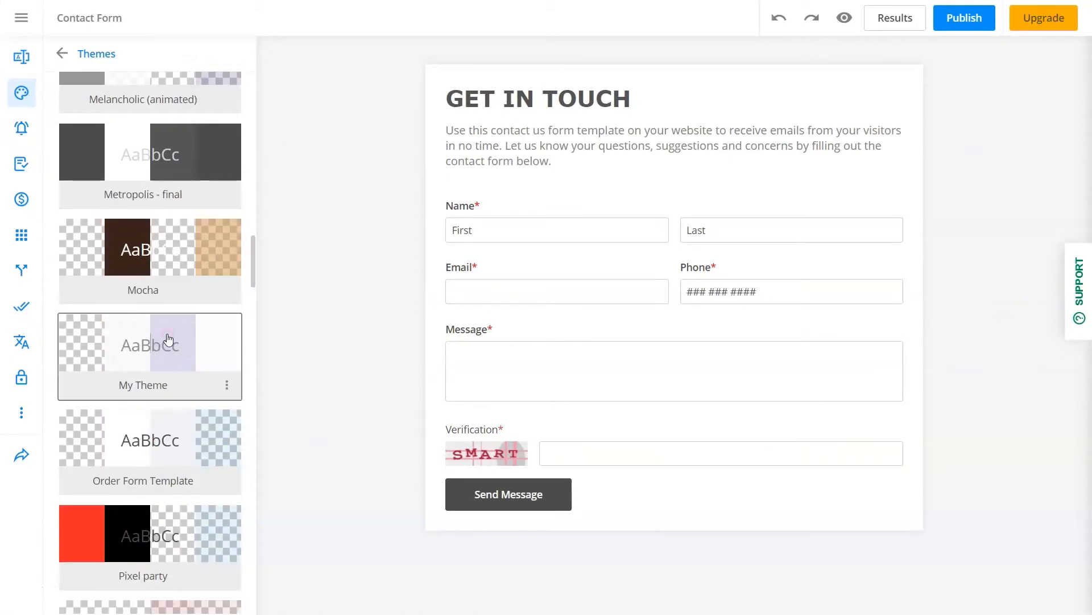
{"action": "left_click", "coordinate": [150, 341]}
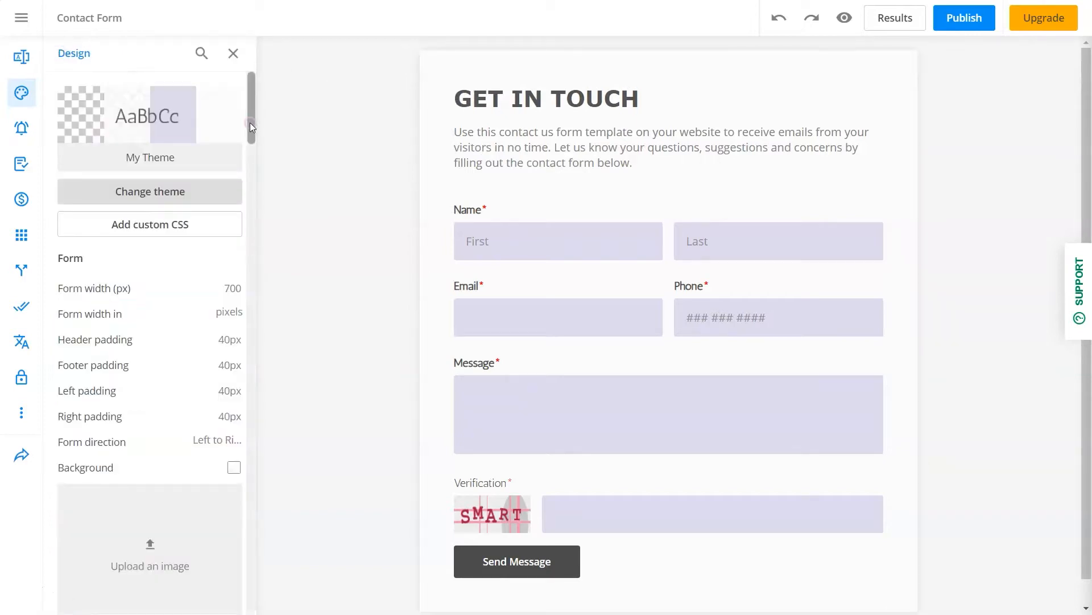
Upload a vivid blue-and-pink geometric image as the Page background behind the form.
{"action": "scroll", "scroll_direction": "down", "scroll_amount": 3}
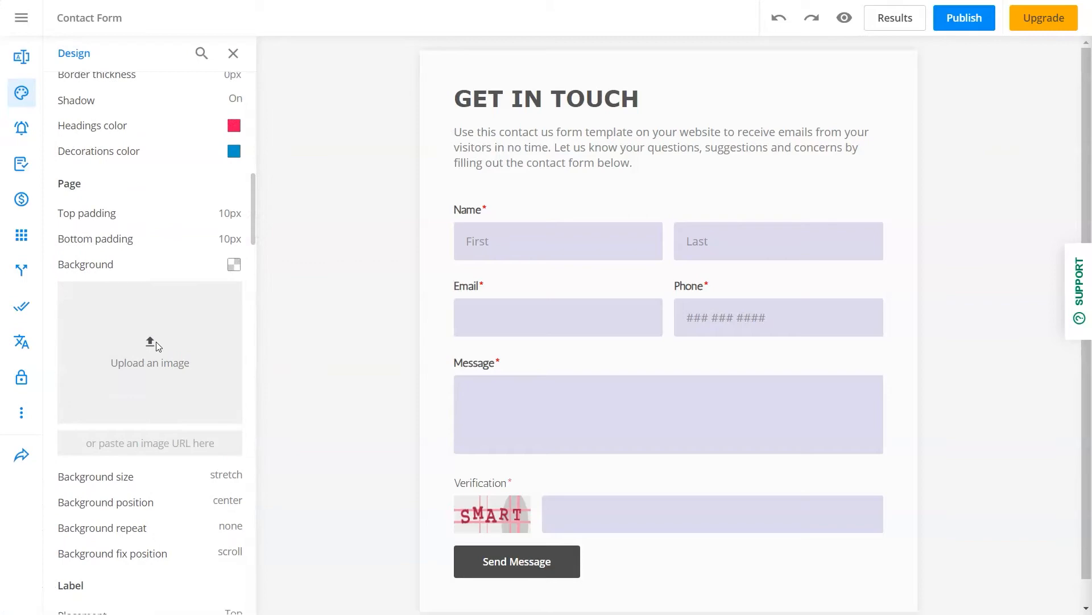
{"action": "left_click", "coordinate": [149, 352]}
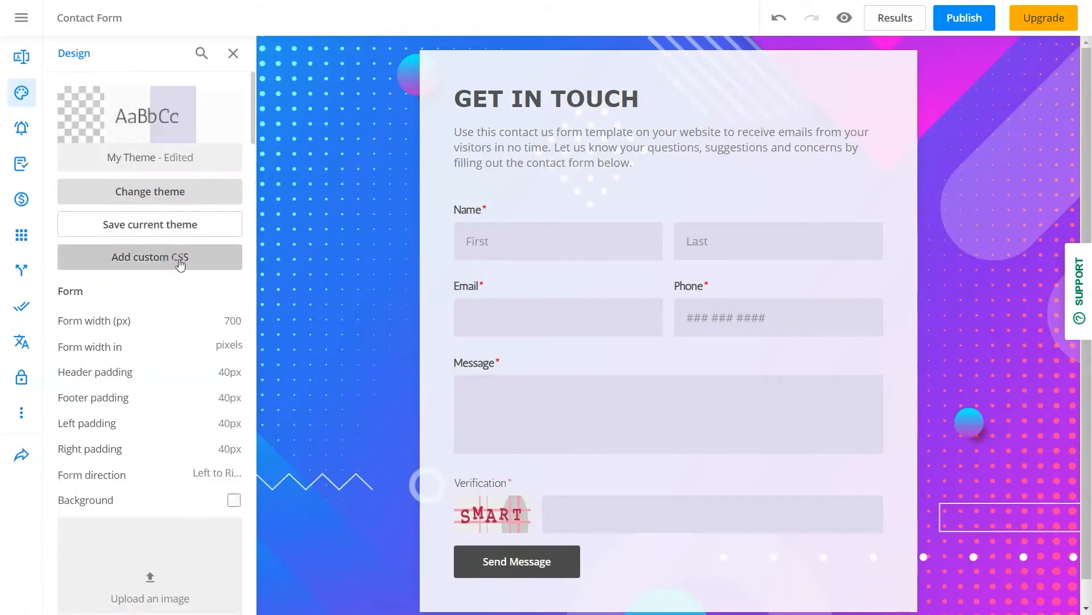
{"action": "left_click", "coordinate": [150, 257]}
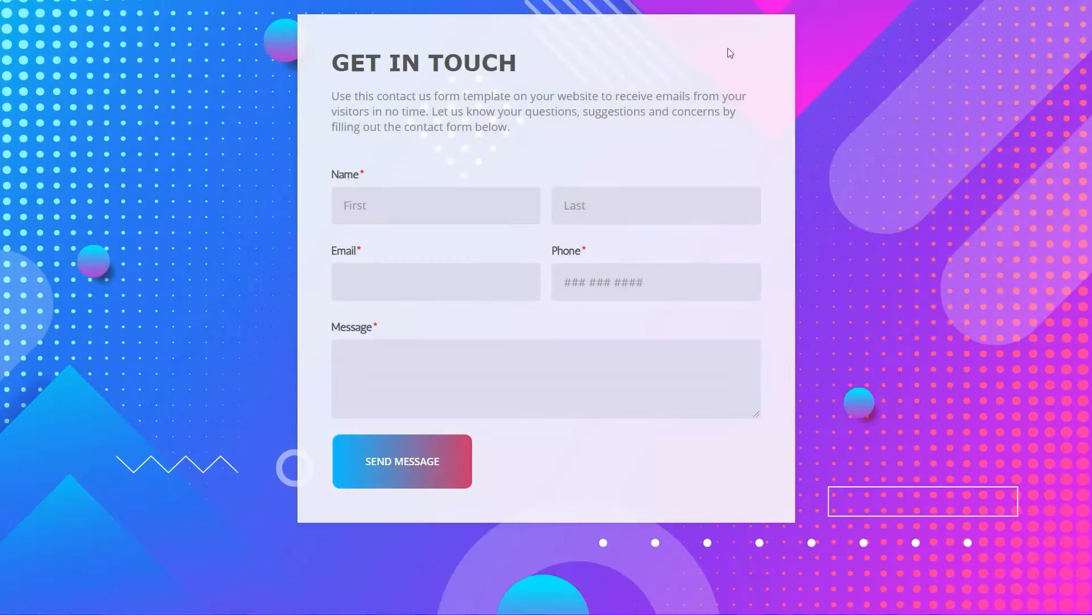
{"action": "mouse_move", "coordinate": [486, 265]}
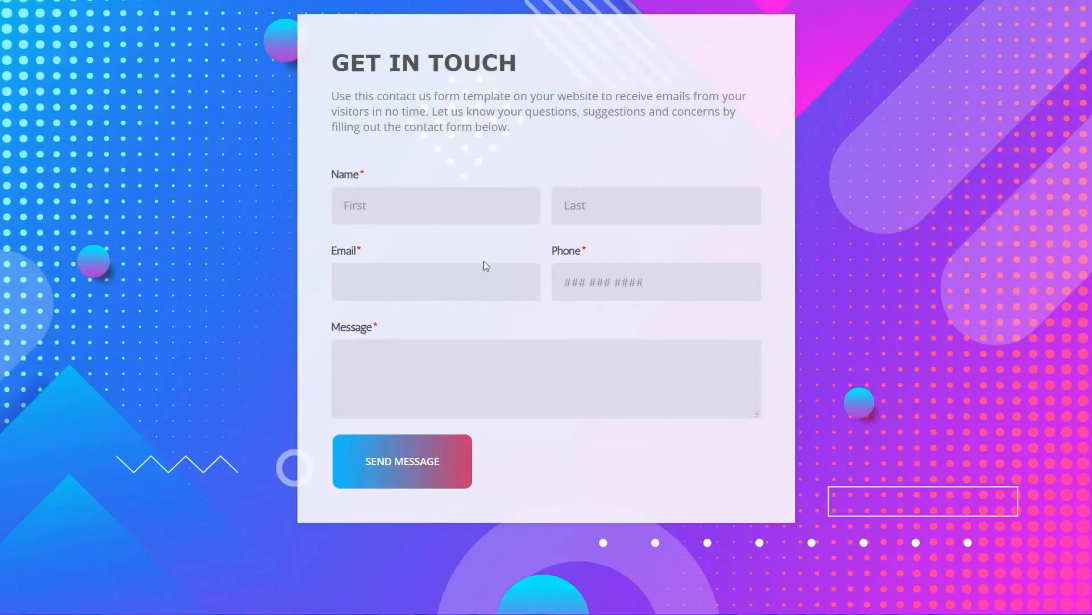
{"action": "mouse_move", "coordinate": [441, 491]}
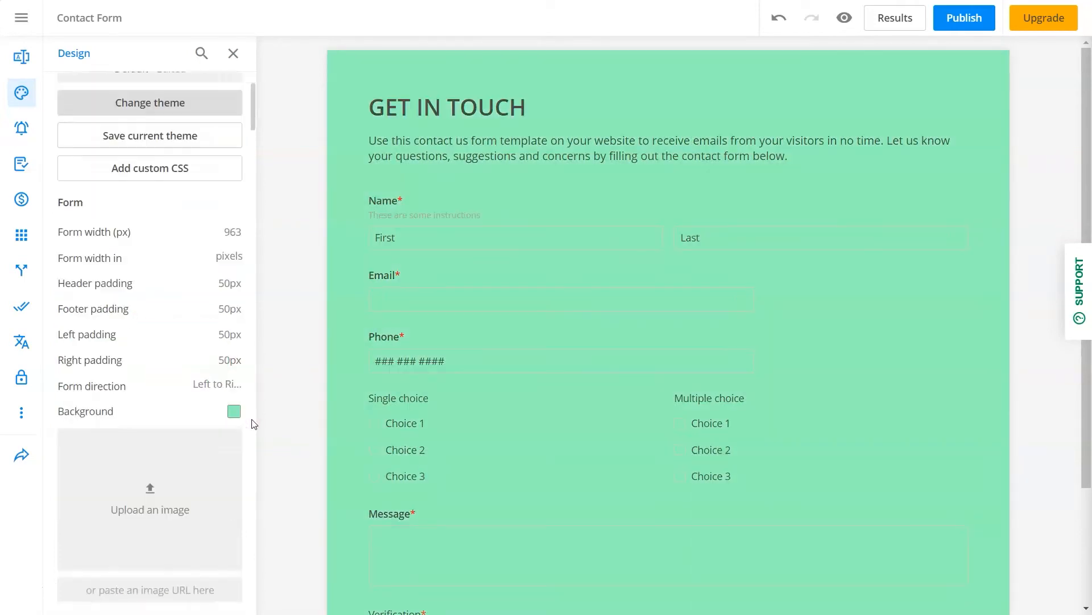
Style the form with a mint-green background, 10px dotted blue border and dark-blue headings.
{"action": "scroll", "scroll_direction": "down", "scroll_amount": 3}
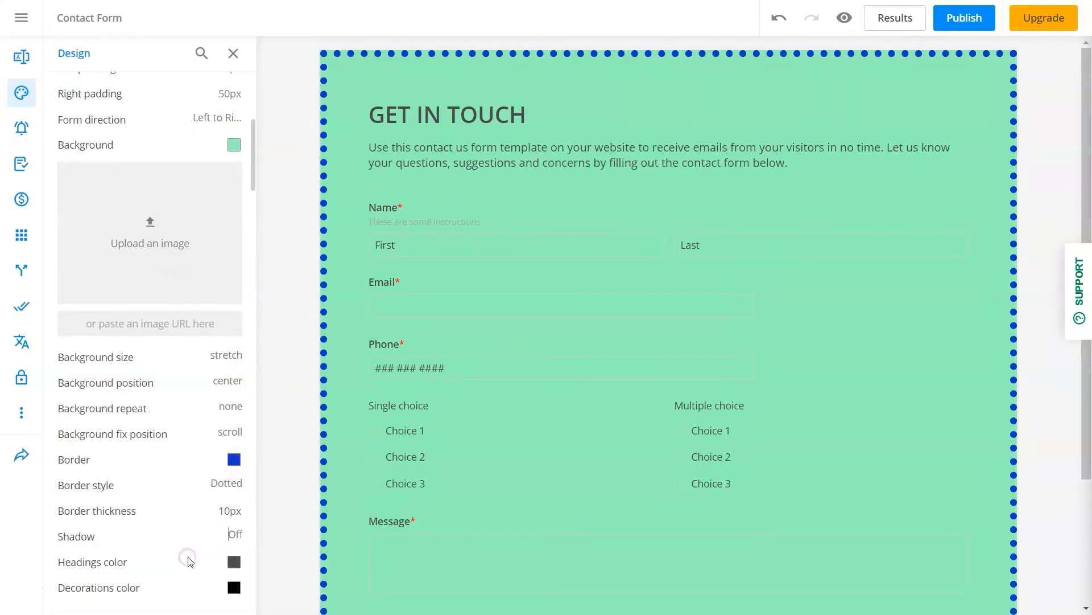
{"action": "left_click", "coordinate": [234, 562]}
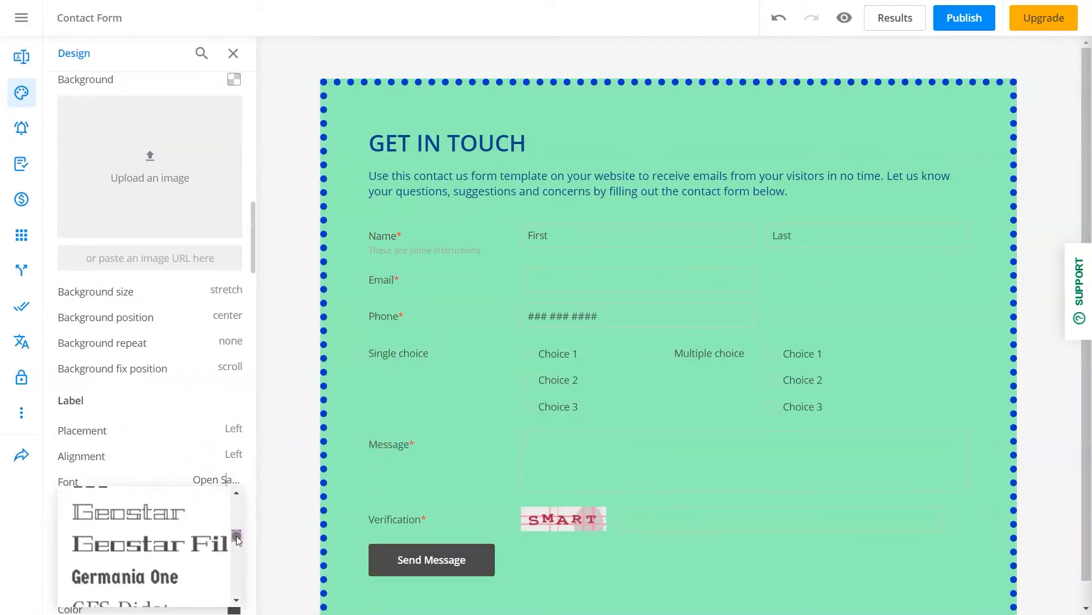
Set the label font to Macondo with Bold weight.
{"action": "scroll", "scroll_direction": "down", "scroll_amount": 3}
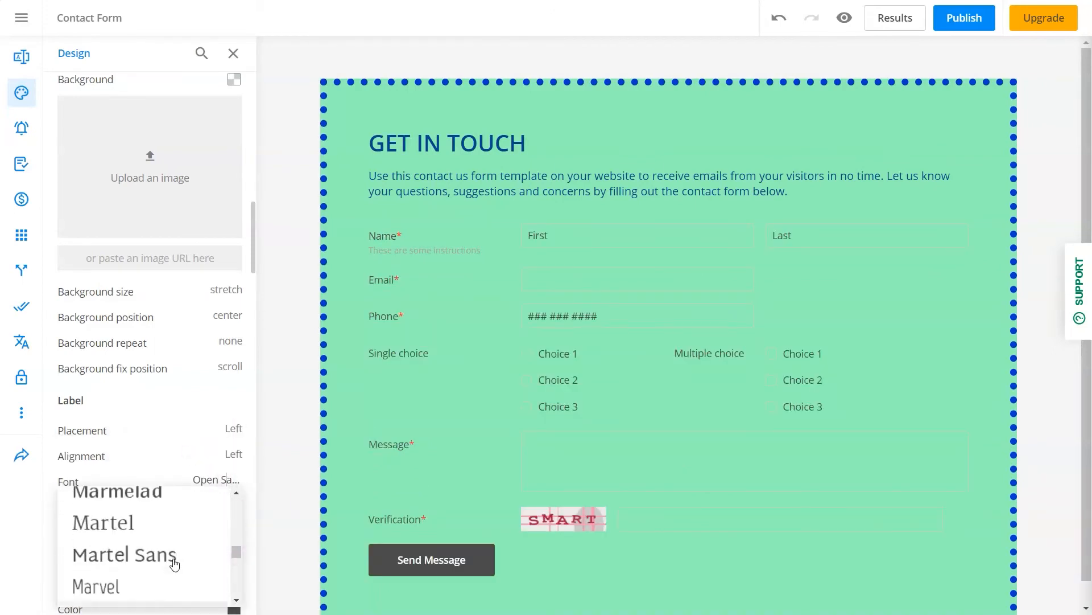
{"action": "left_click", "coordinate": [124, 555]}
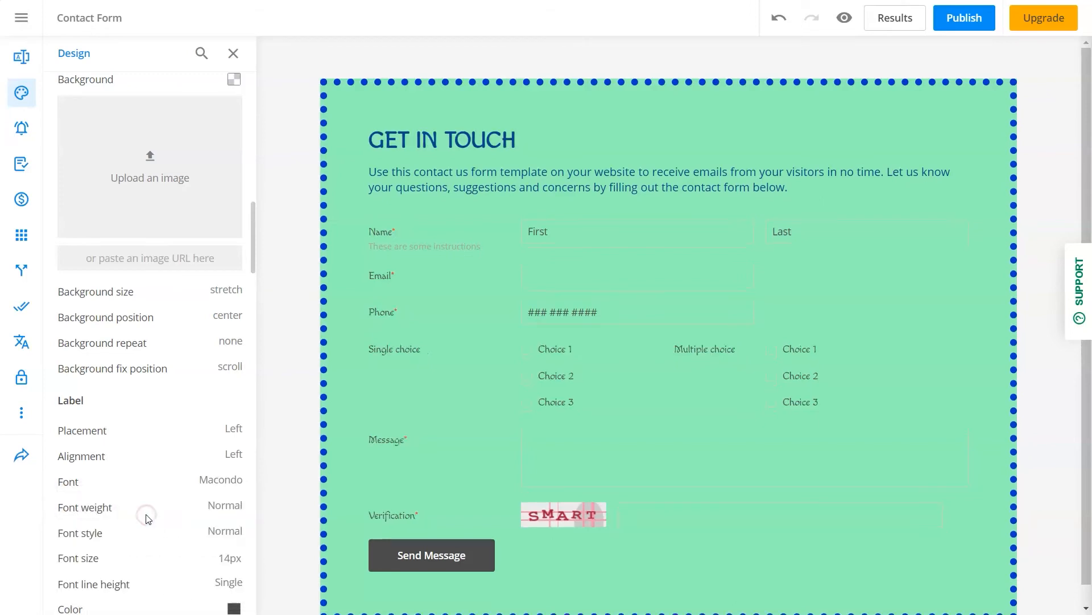
{"action": "left_click", "coordinate": [234, 521]}
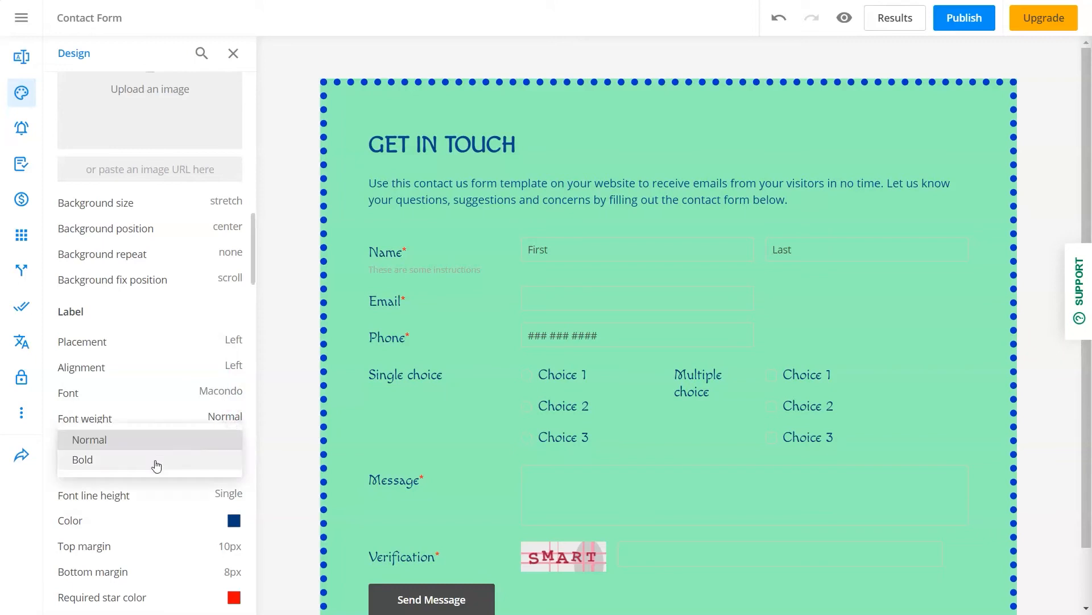
{"action": "left_click", "coordinate": [81, 459]}
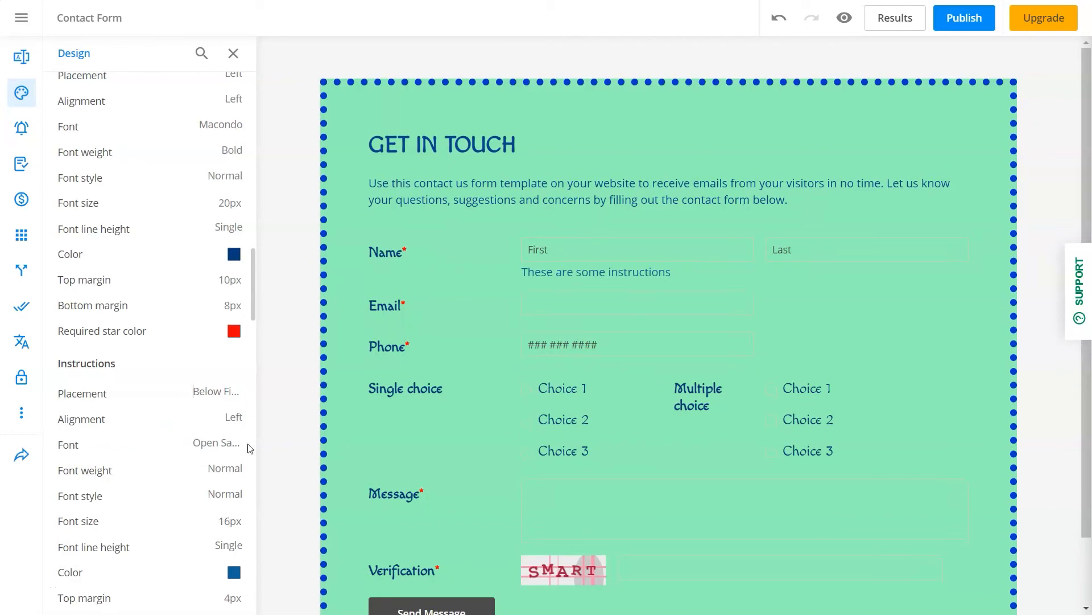
Give the input boxes a dark navy #043052 border and a teal background.
{"action": "left_click", "coordinate": [234, 356]}
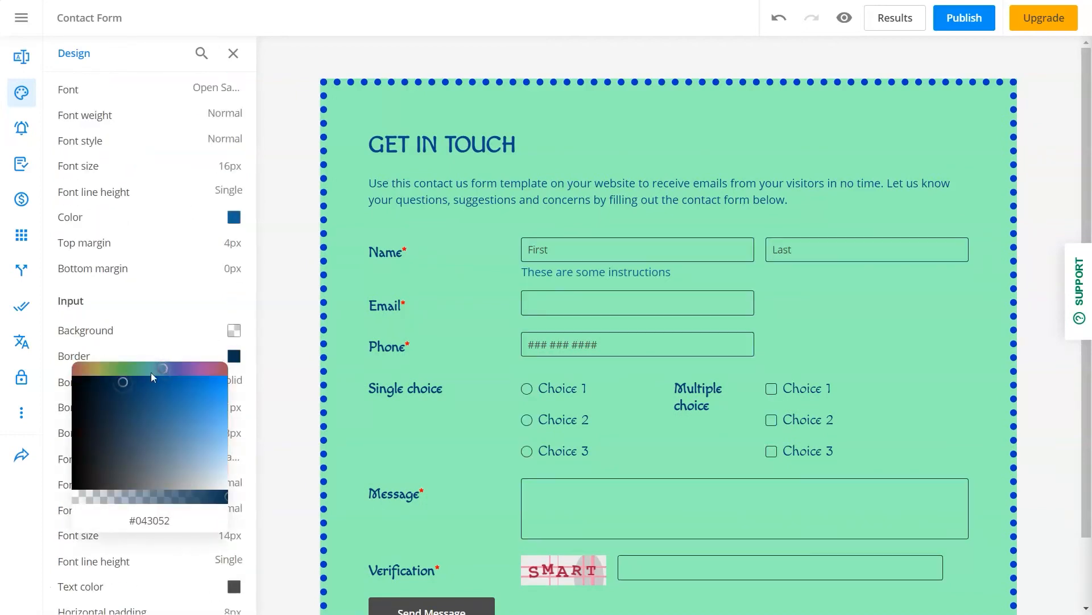
{"action": "left_click_drag", "start_coordinate": [152, 377], "coordinate": [147, 473]}
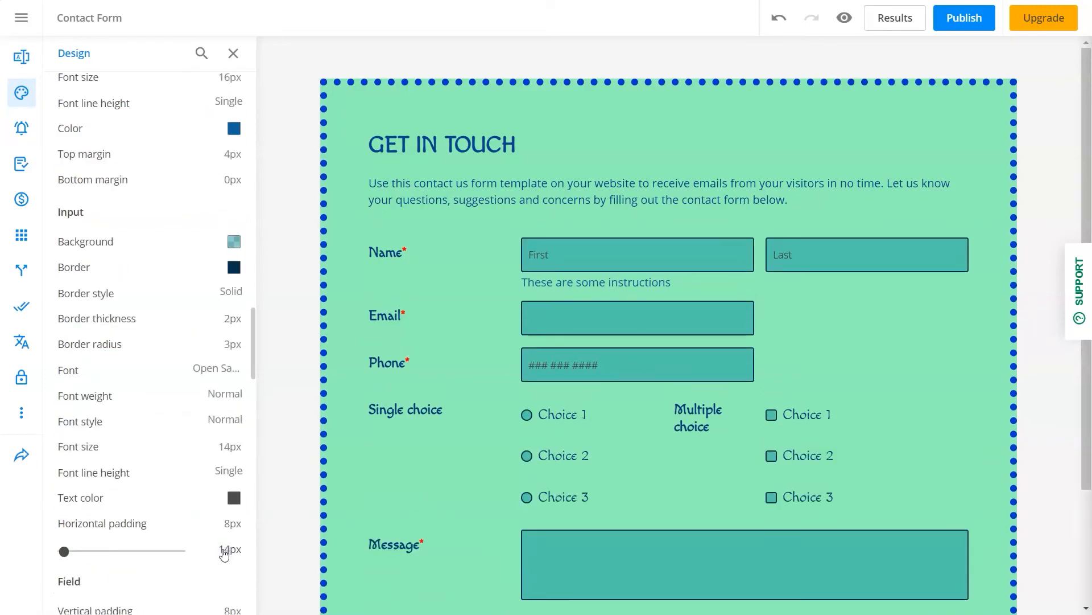
{"action": "scroll", "scroll_direction": "down", "scroll_amount": 3}
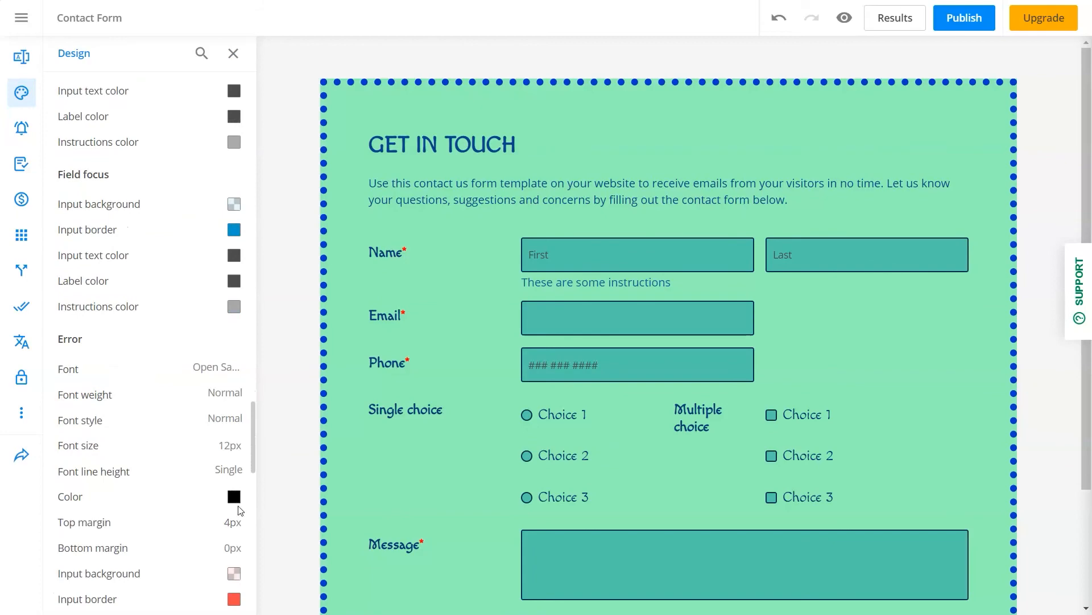
{"action": "scroll", "scroll_direction": "down", "scroll_amount": 3}
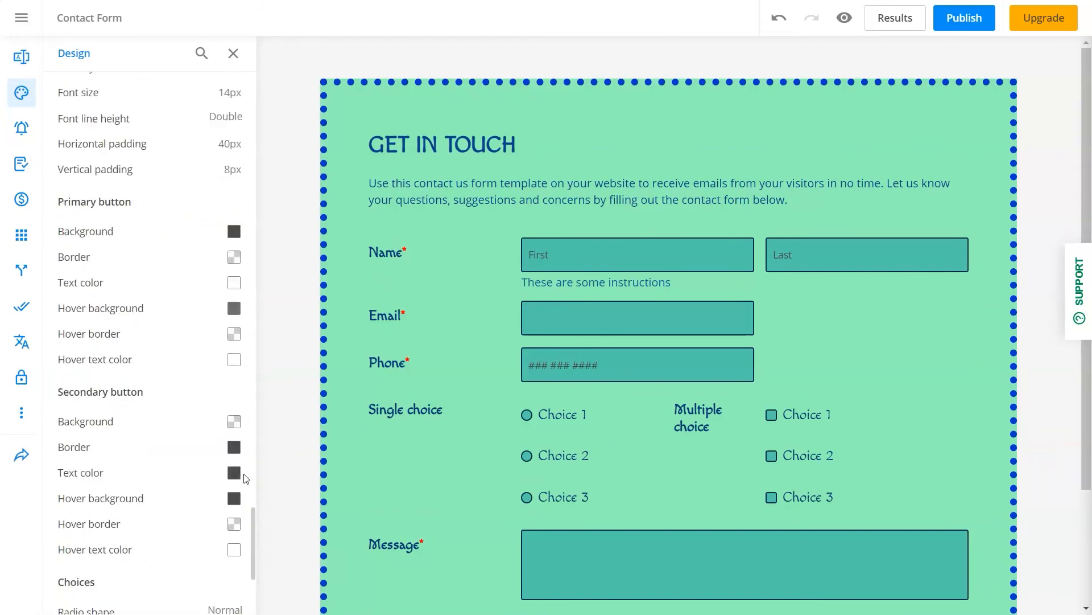
{"action": "scroll", "scroll_direction": "down", "scroll_amount": 3}
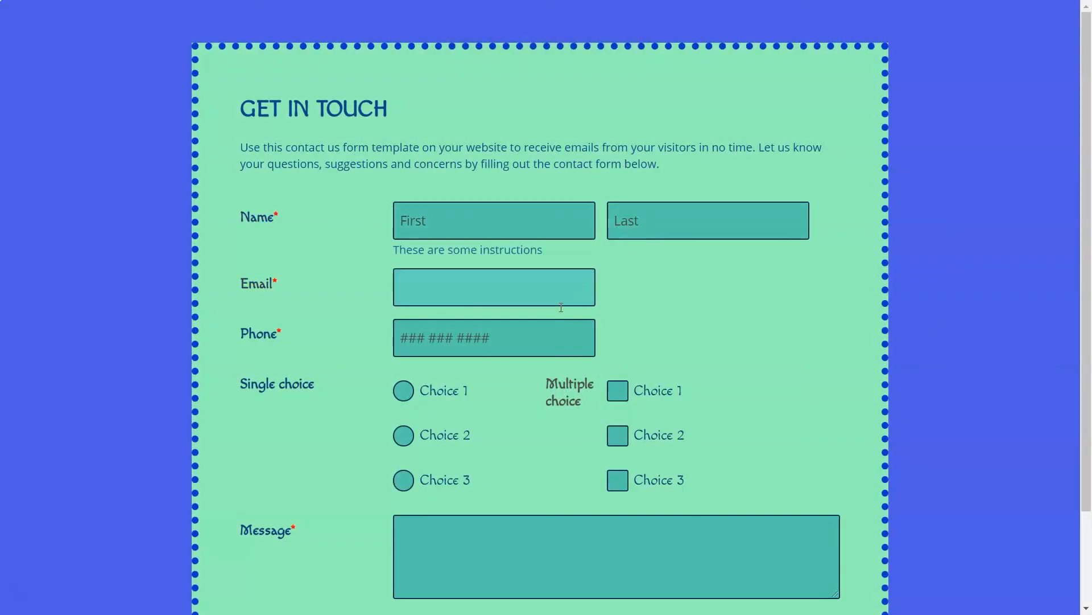
In the live preview, select Choice 1 and scroll to the Send Message button.
{"action": "left_click", "coordinate": [494, 287]}
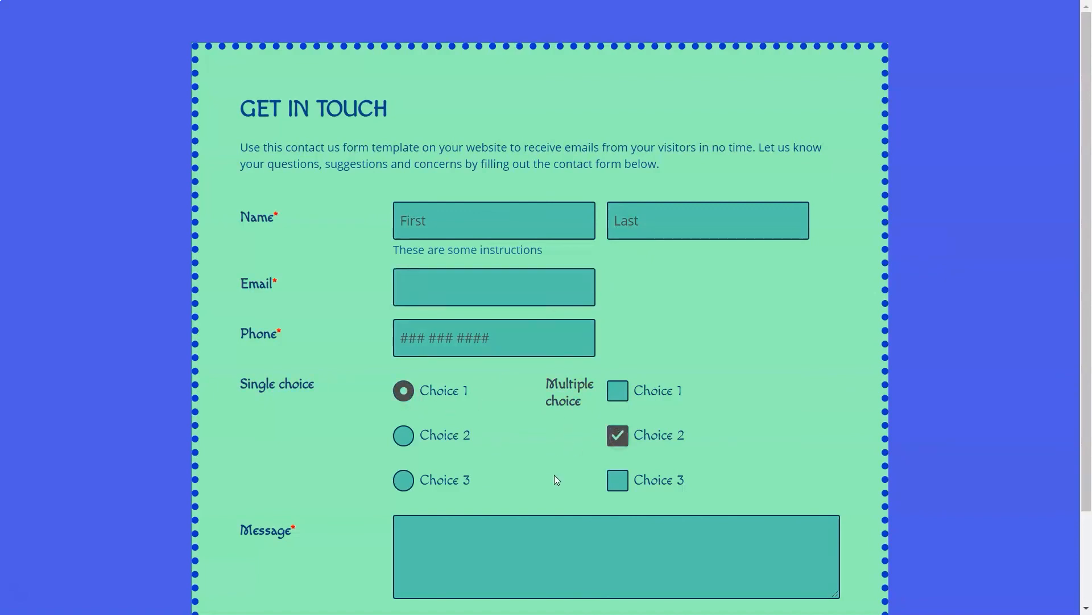
{"action": "scroll", "scroll_direction": "down", "scroll_amount": 3}
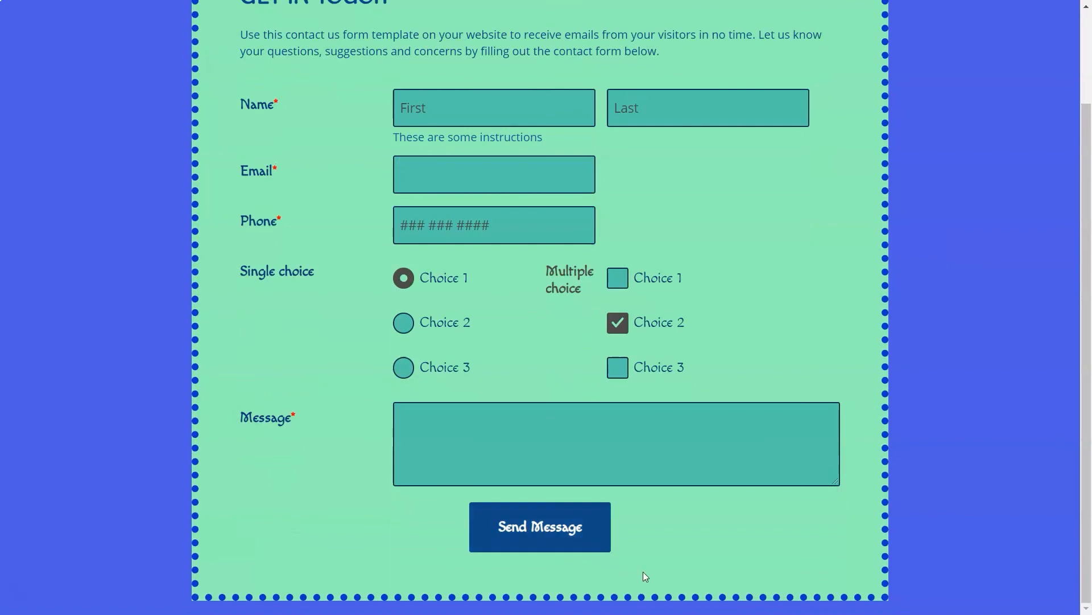